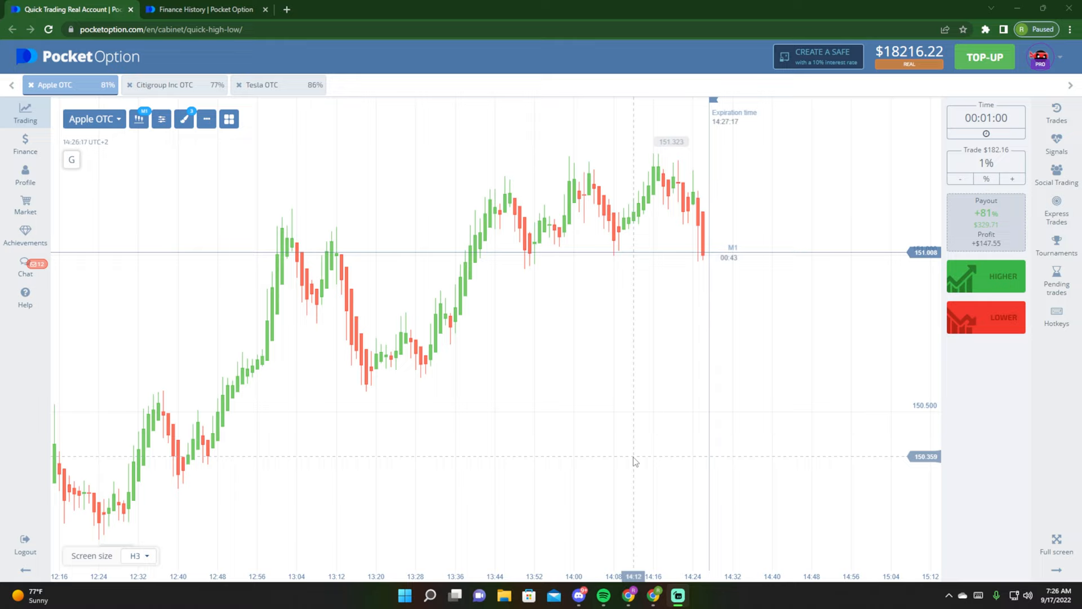
pyautogui.moveTo(683, 305)
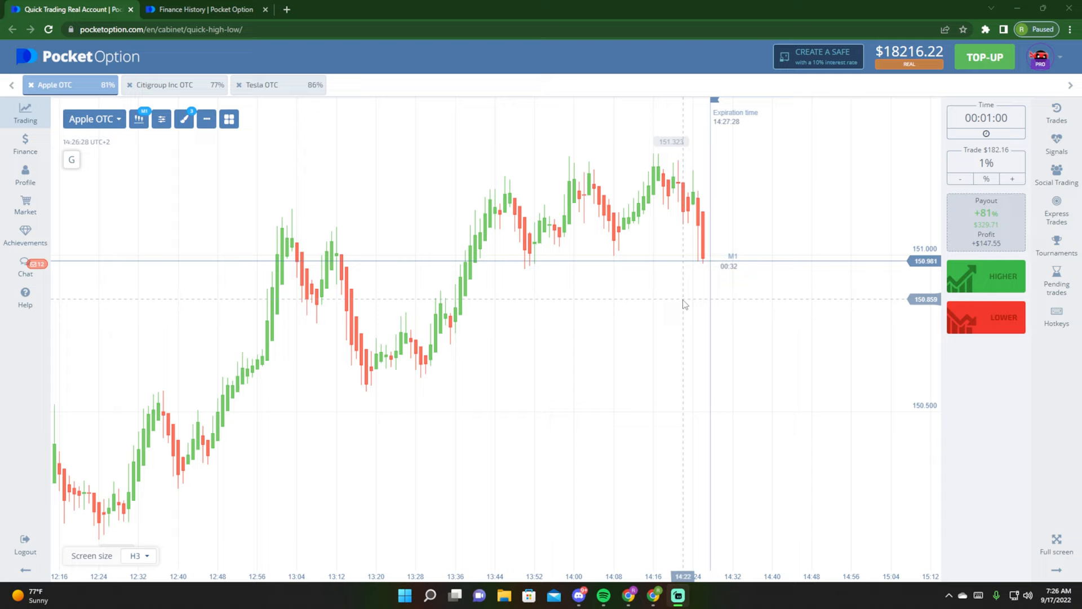
pyautogui.moveTo(268, 214)
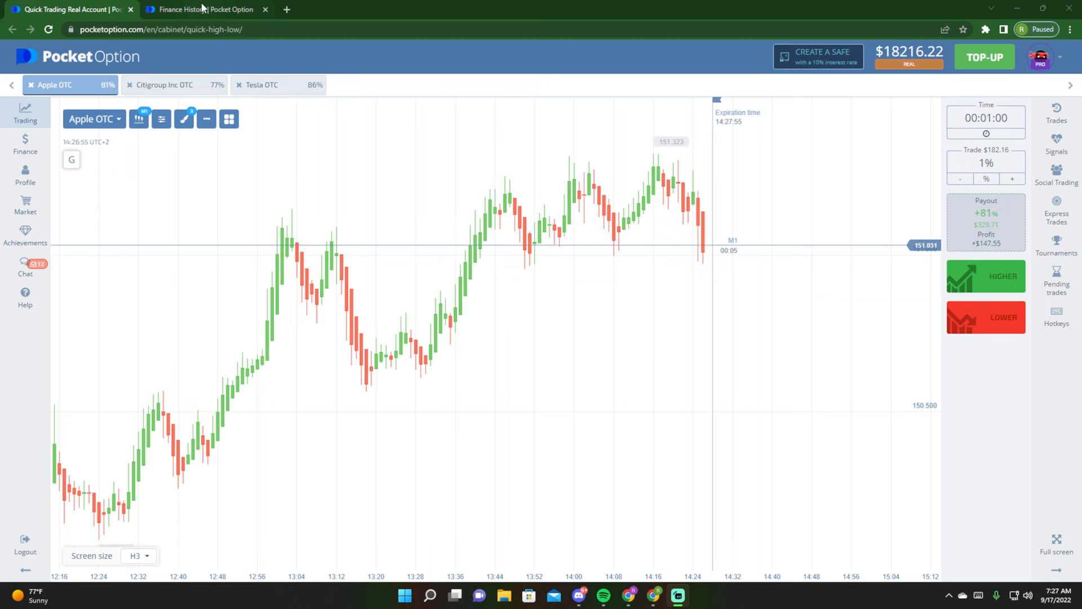
# Step: Show the Finance History page listing the completed 55,000 USD Bitcoin withdrawal and two declined 50,000 USD ones
pyautogui.click(204, 9)
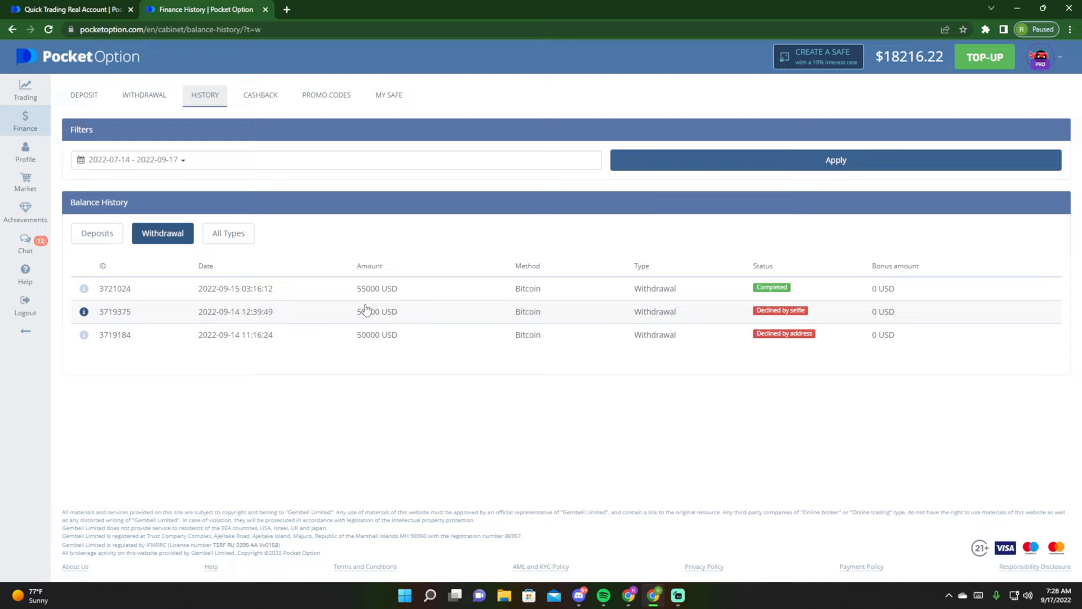
pyautogui.moveTo(775, 315)
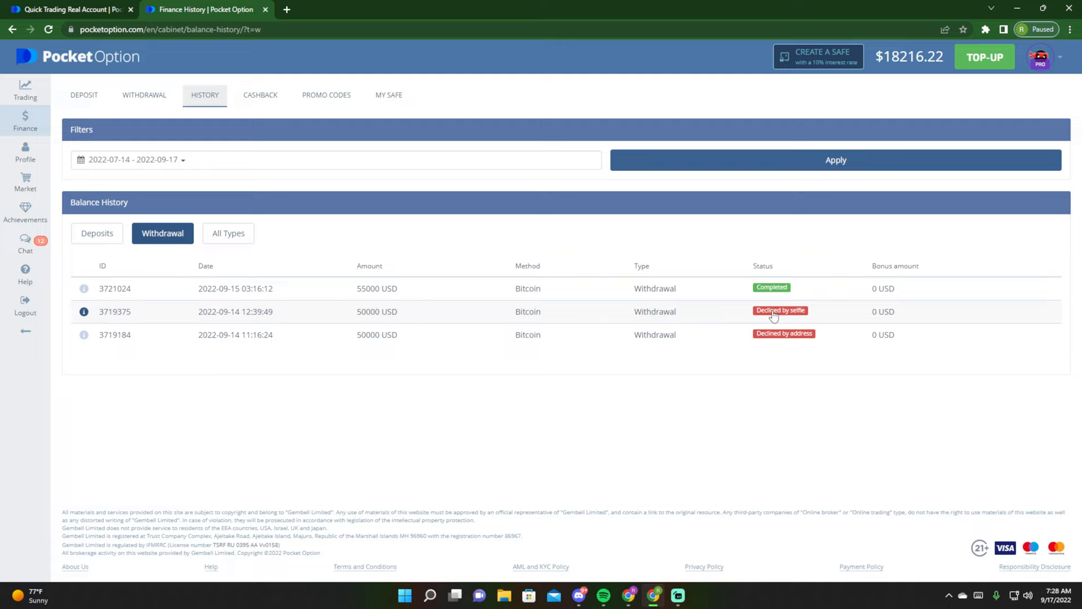
pyautogui.moveTo(724, 305)
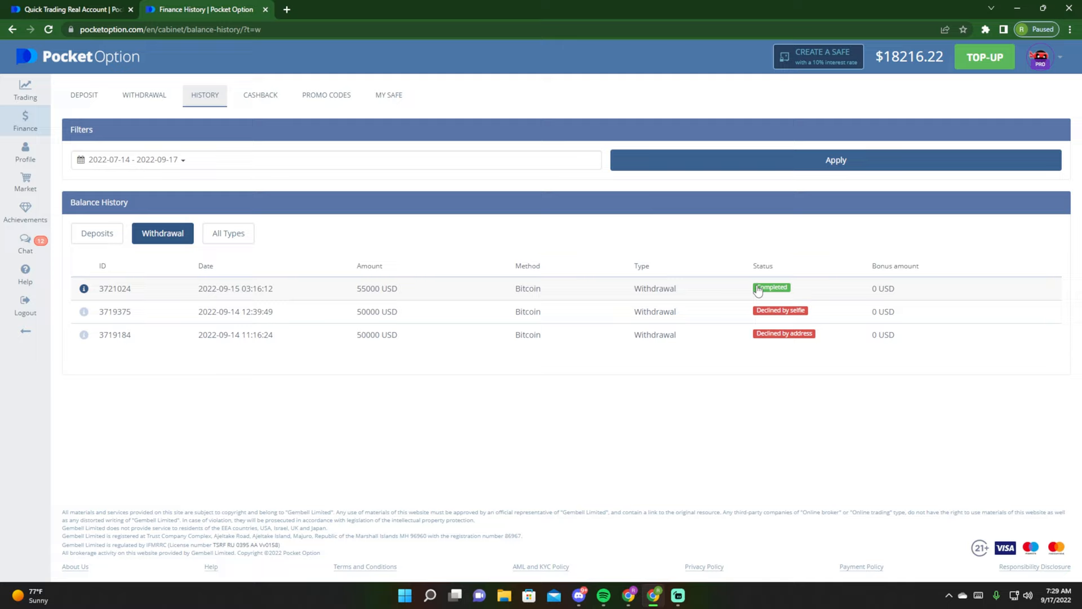
pyautogui.moveTo(800, 302)
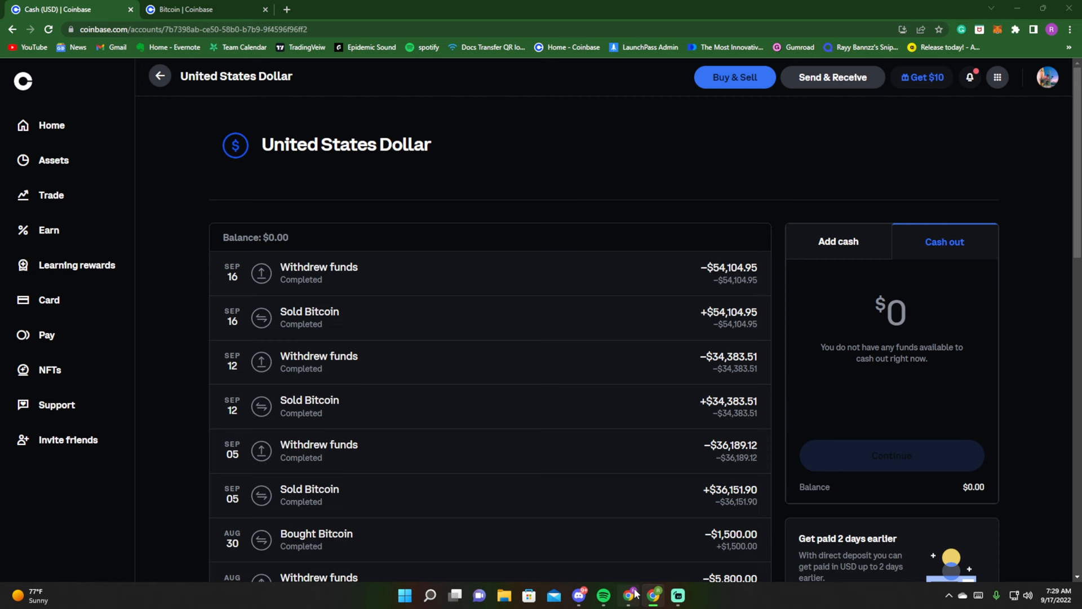
# Step: Review the Sep 16 sale of 2.7785 BTC for $54,104.95 in the Coinbase Bitcoin wallet, then dismiss its details
pyautogui.click(203, 10)
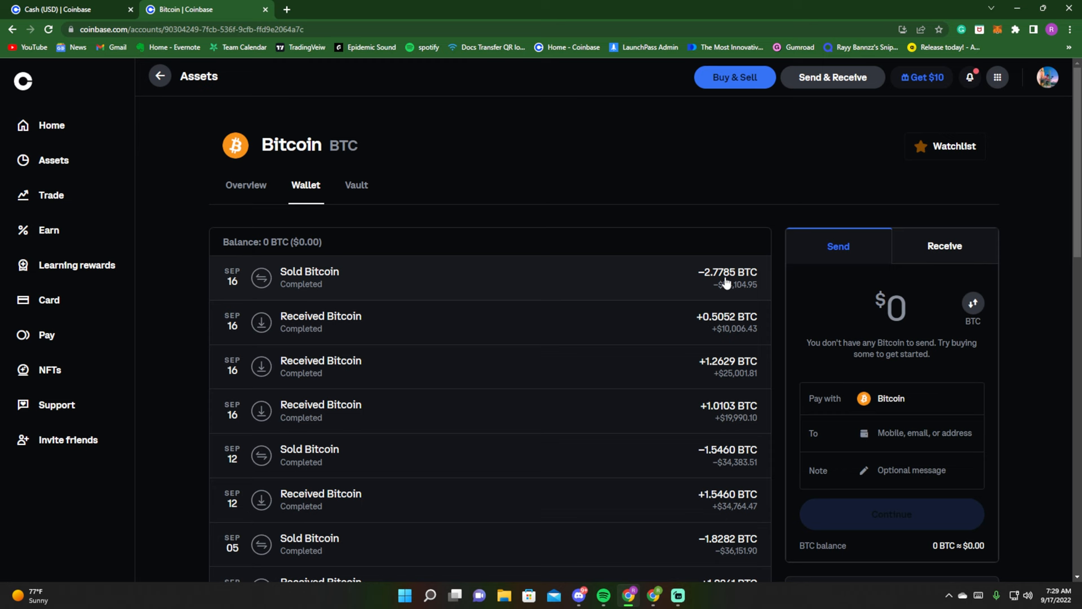
pyautogui.click(309, 277)
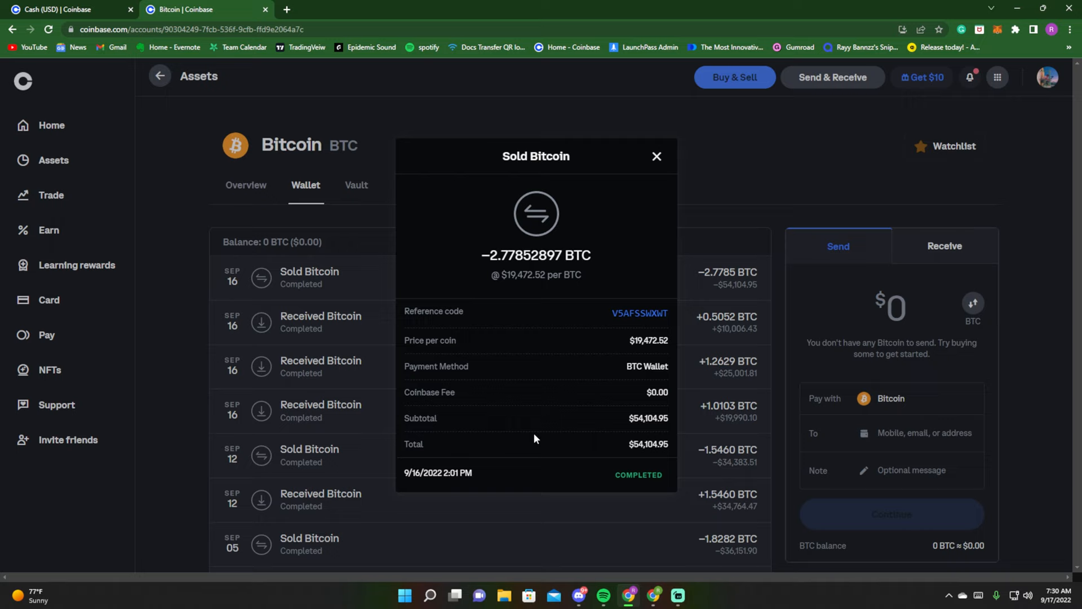
pyautogui.click(655, 157)
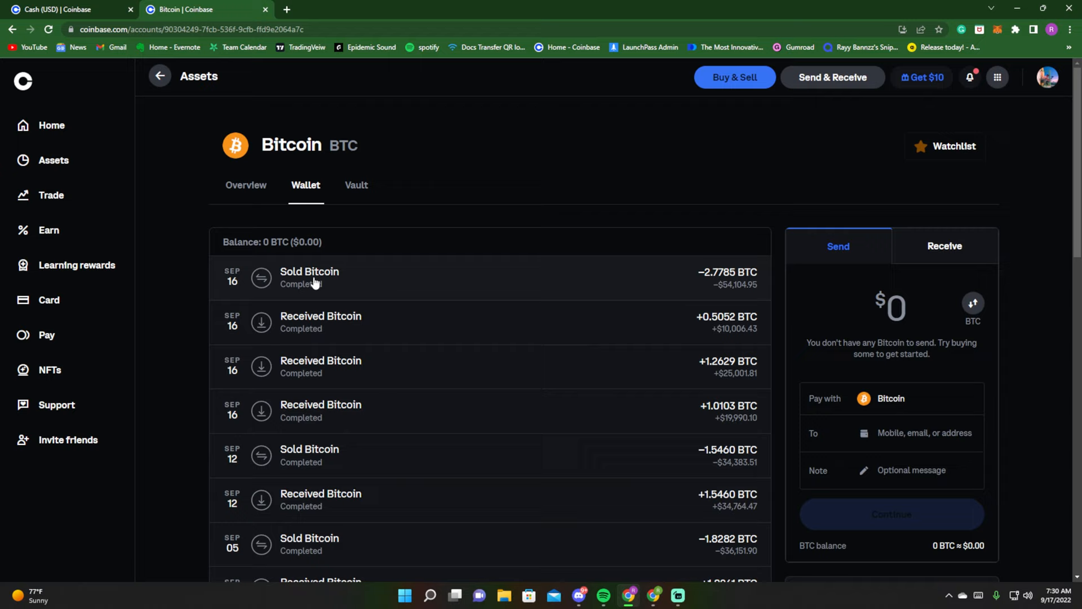
# Step: Show the Coinbase Cash (USD) history with the Sep 16 $54,104.95 withdrawal completed
pyautogui.click(68, 9)
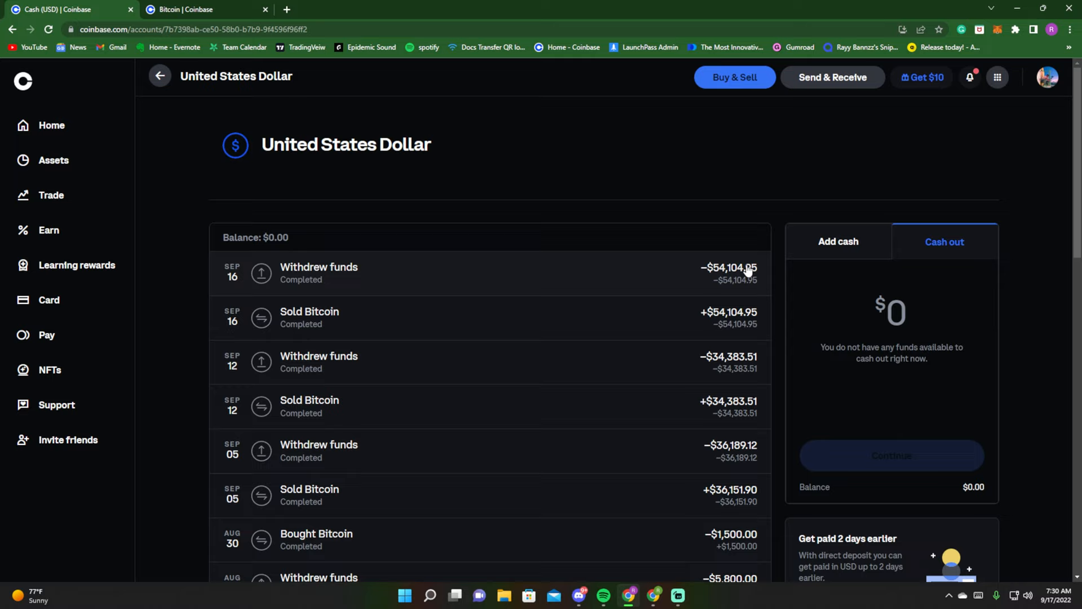
pyautogui.moveTo(517, 274)
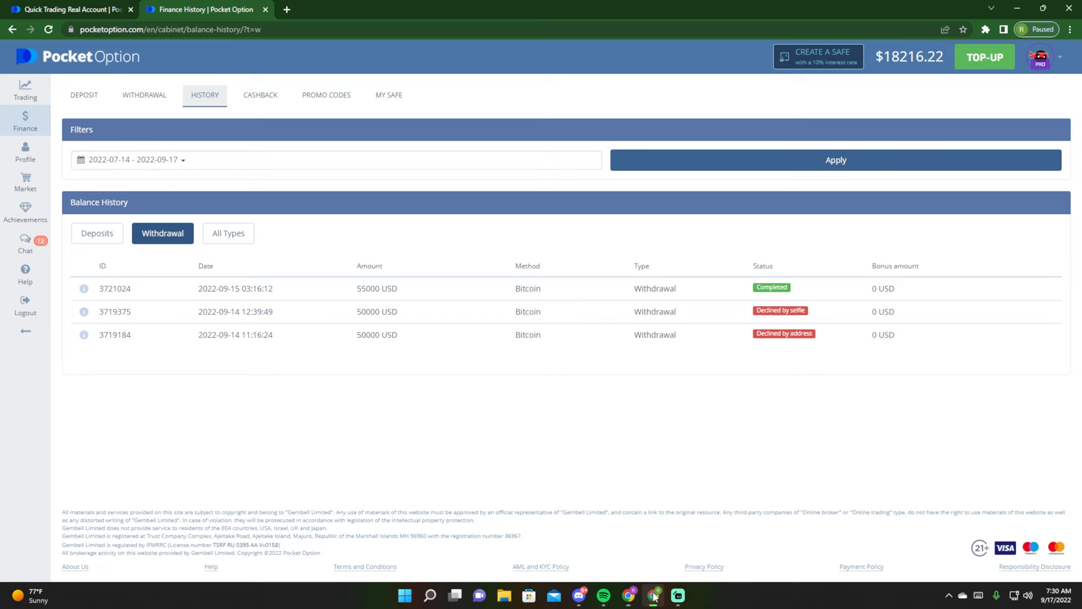
# Step: Bring up the Apple OTC trading chart with the real balance of $18,216.22
pyautogui.click(69, 9)
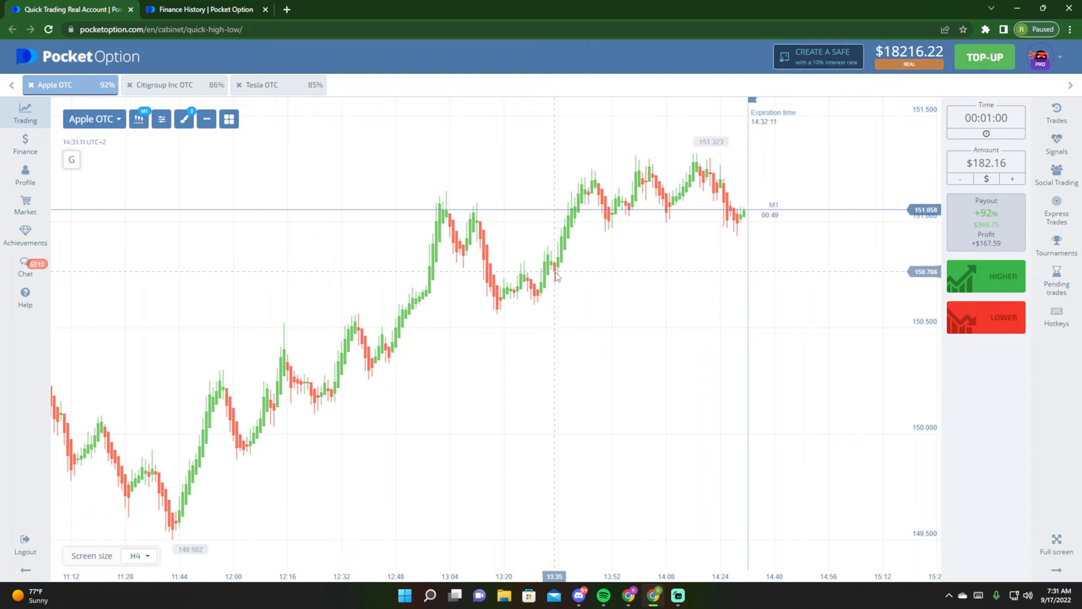
# Step: Return via Finance to the withdrawal history showing the completed 55,000 USD and two declined 50,000 USD withdrawals
pyautogui.click(137, 555)
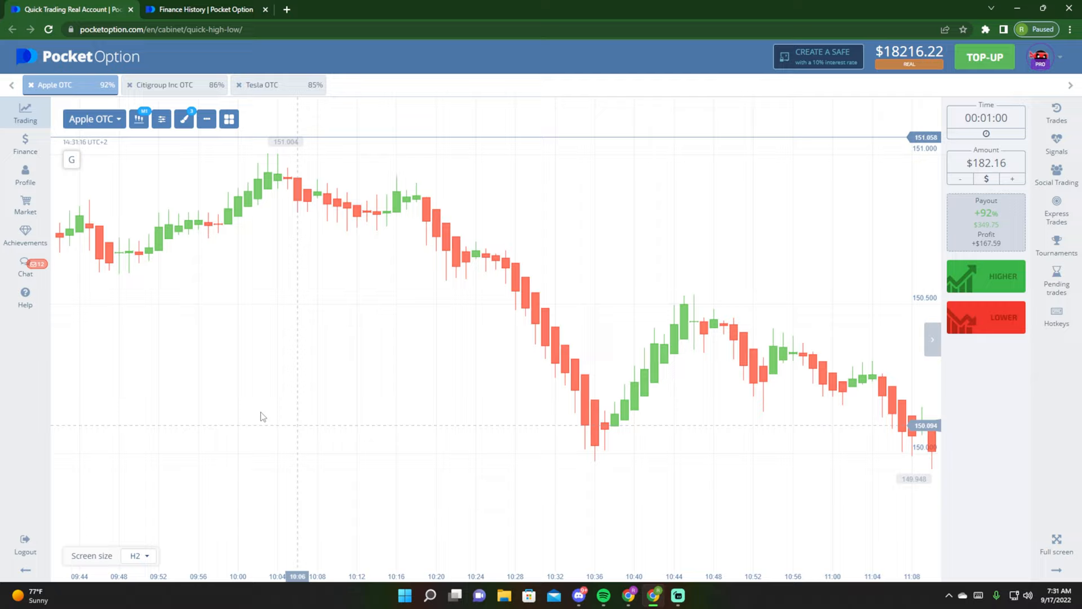
pyautogui.click(137, 555)
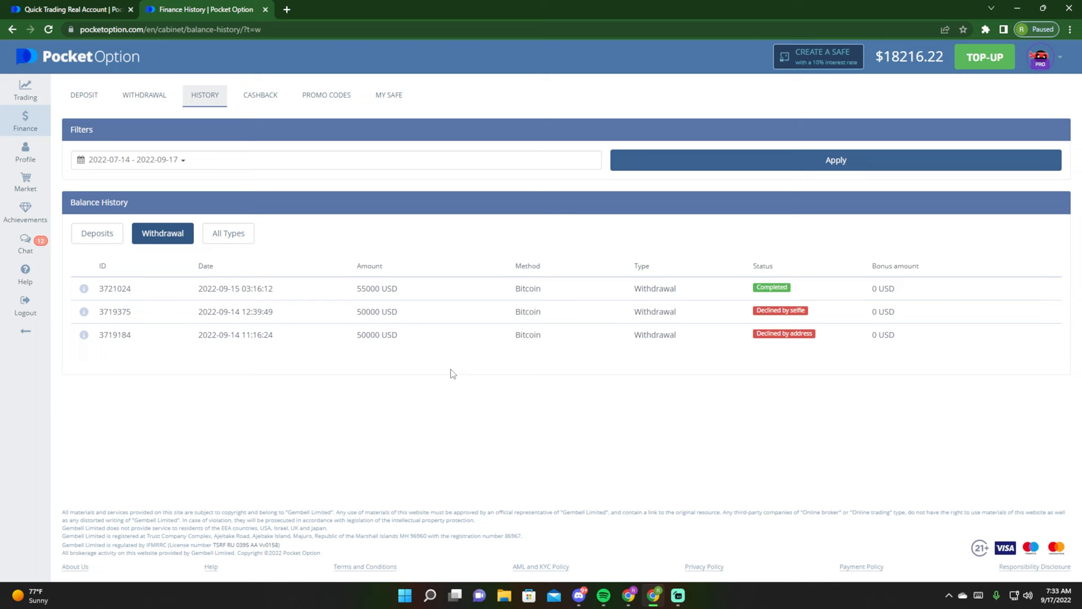
# Step: In the Coinbase window, revisit the Bitcoin wallet then show the USD history with the $54,104.95 withdrawal
pyautogui.click(653, 599)
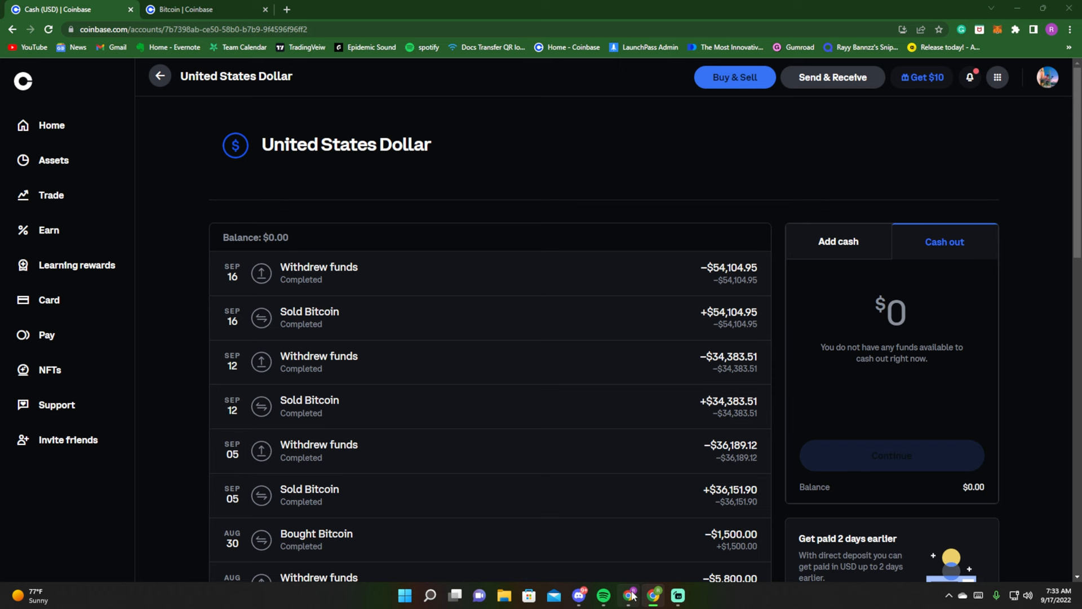
pyautogui.click(202, 9)
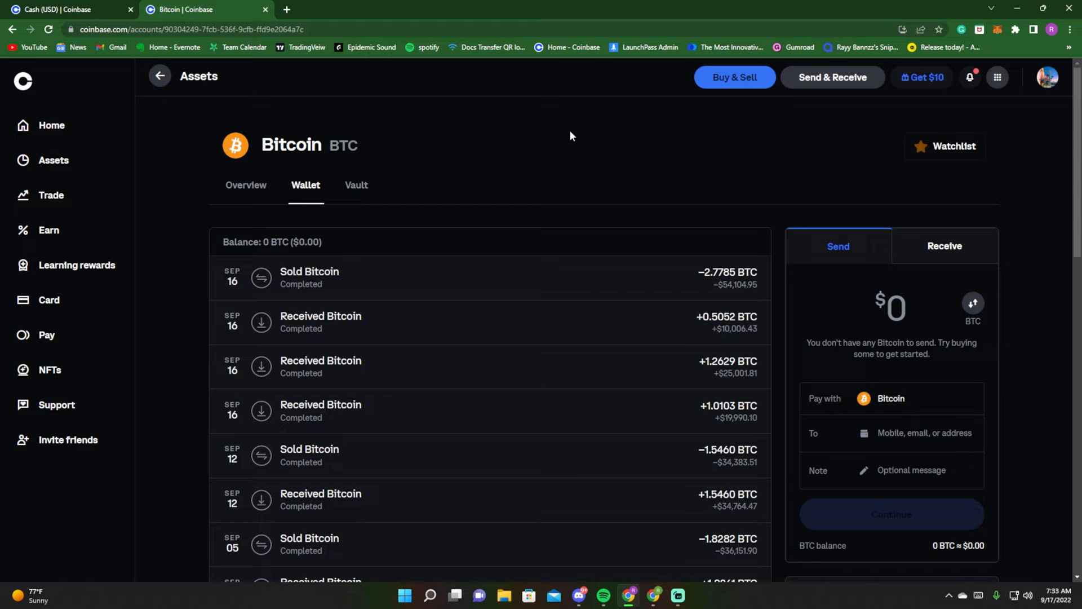
pyautogui.moveTo(505, 138)
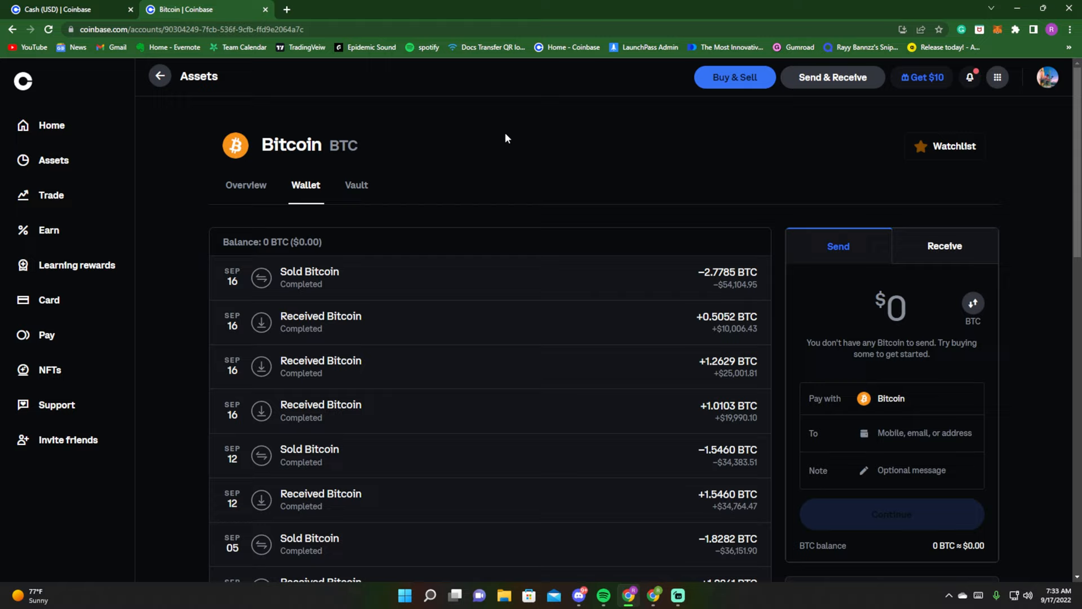
pyautogui.moveTo(494, 146)
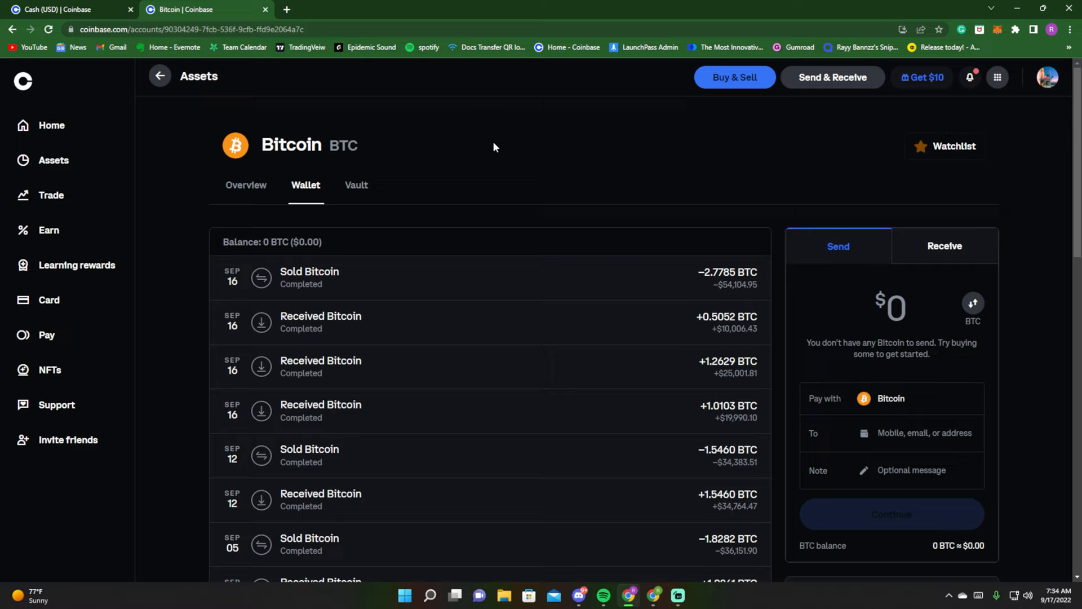
pyautogui.click(65, 9)
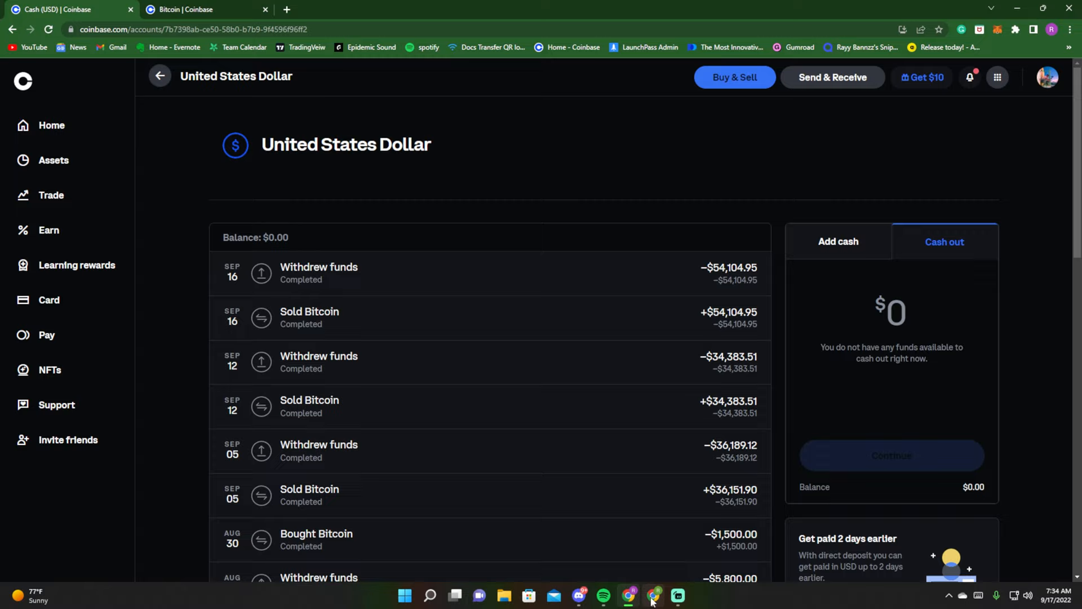
# Step: Bring the Pocket Option window with the Apple OTC chart back to the front
pyautogui.click(652, 594)
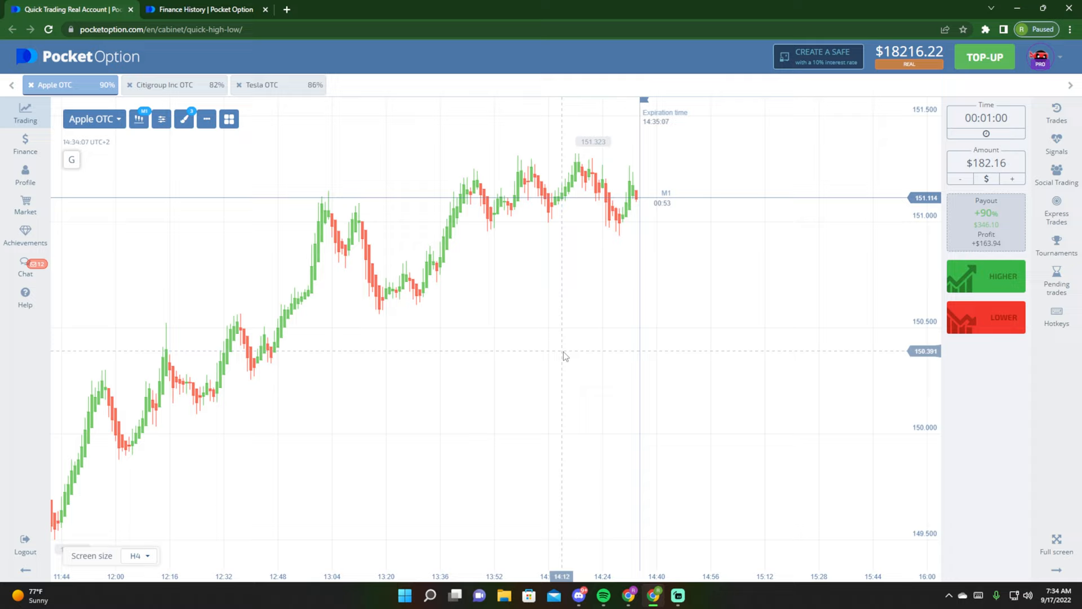